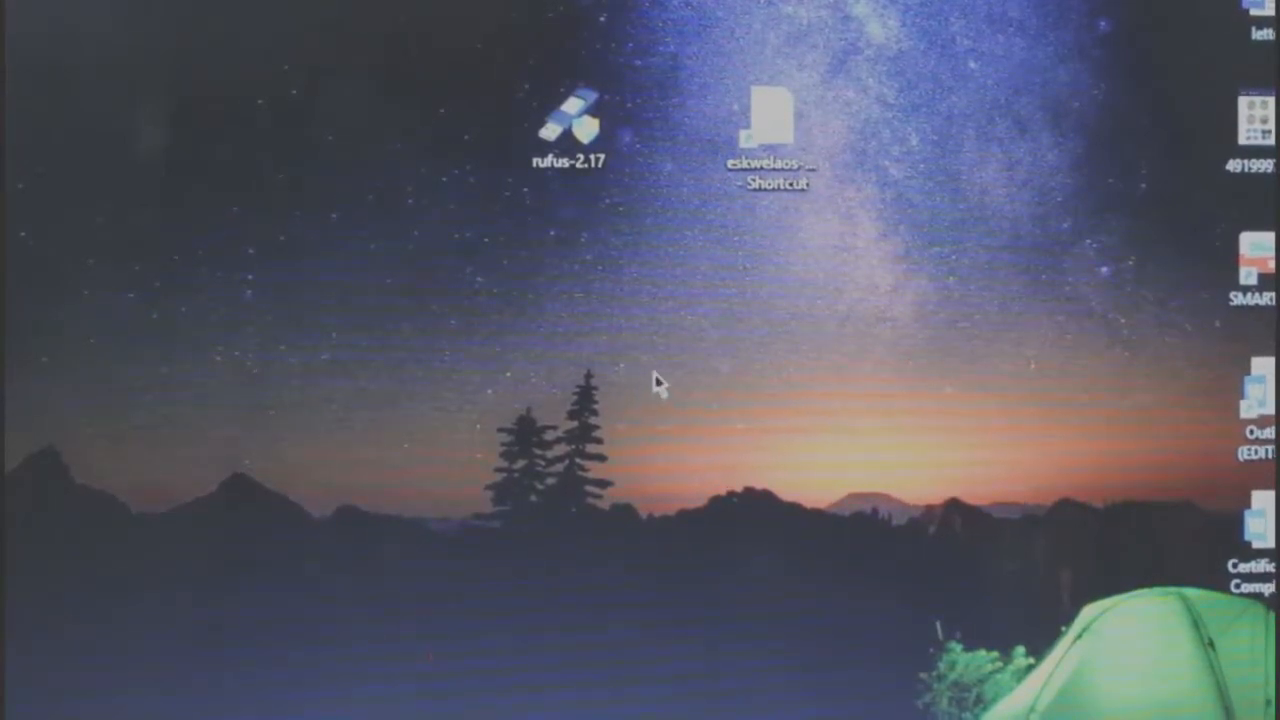
{"action": "mouse_move", "coordinate": [644, 260]}
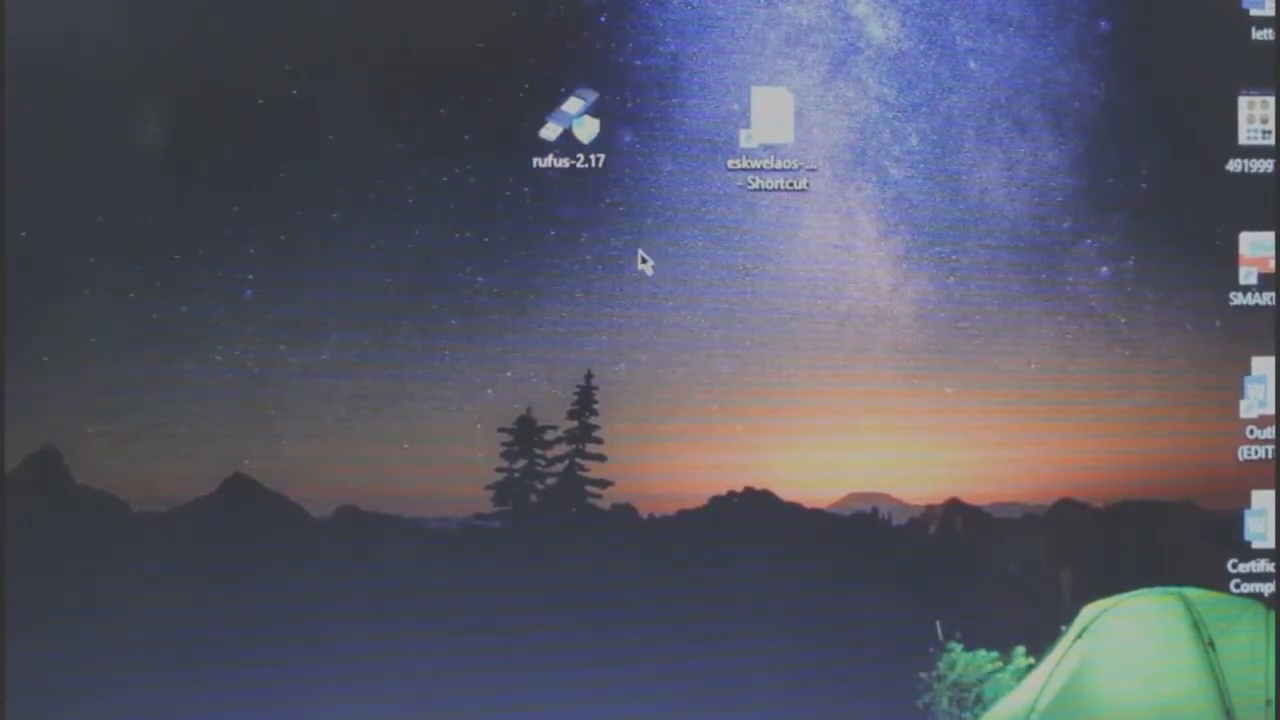
Launch rufus-2.17 from the desktop and allow it through User Account Control.
{"action": "left_click", "coordinate": [568, 124]}
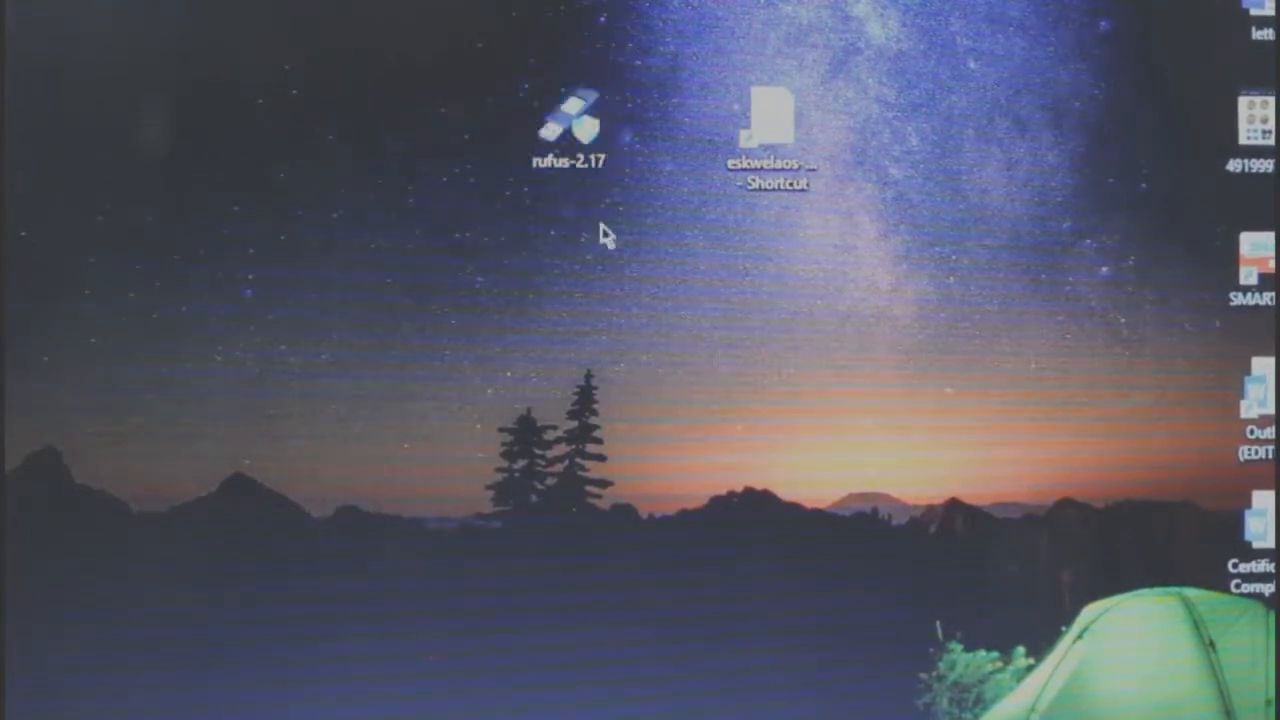
{"action": "mouse_move", "coordinate": [516, 244]}
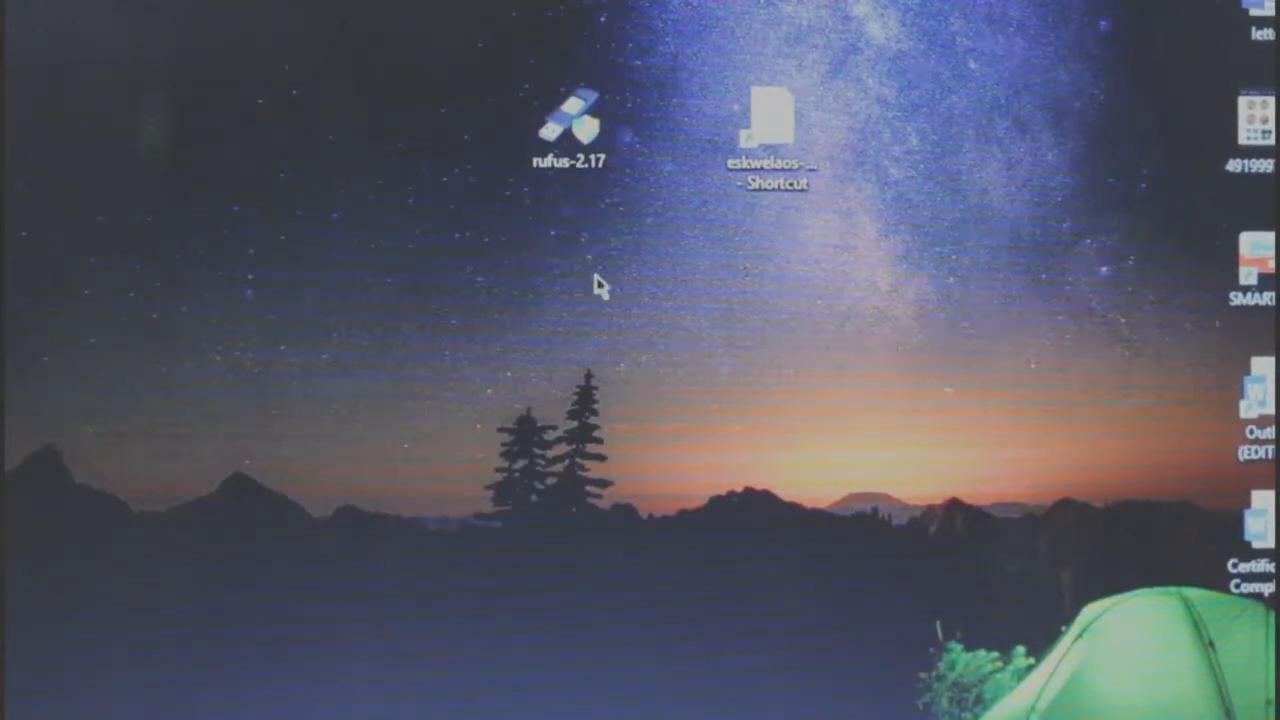
{"action": "left_click", "coordinate": [570, 128]}
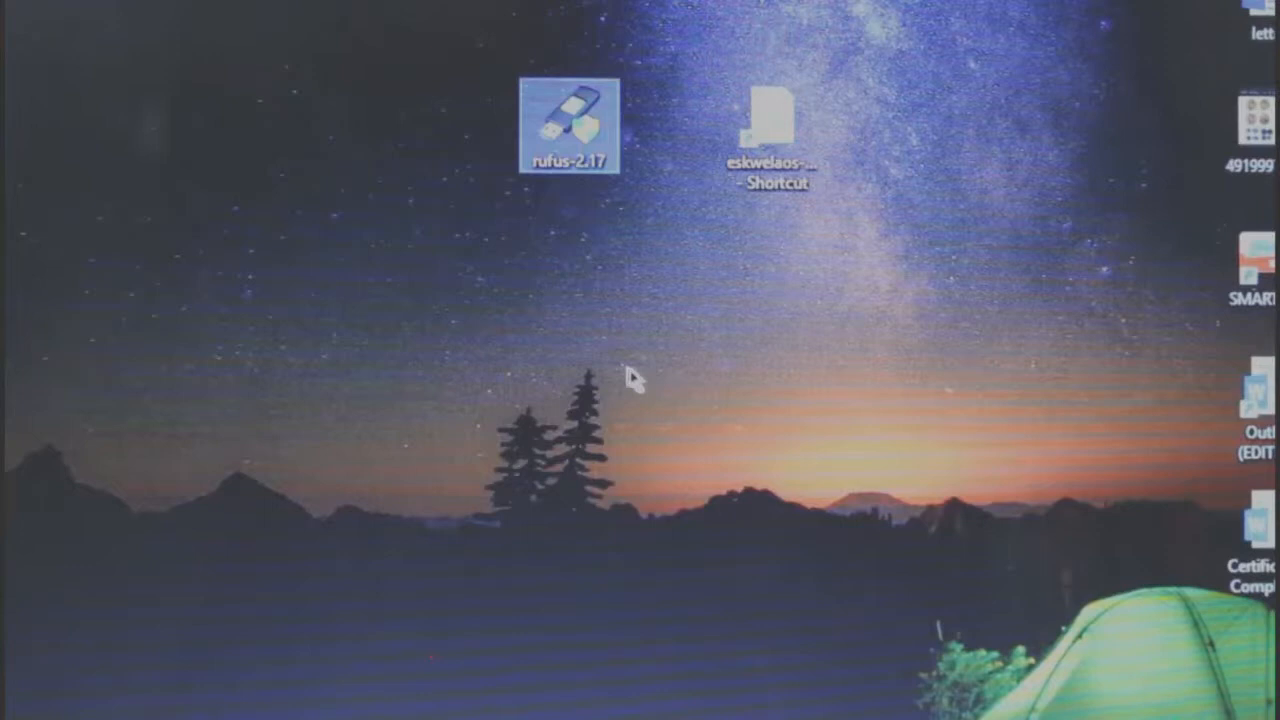
{"action": "mouse_move", "coordinate": [696, 384]}
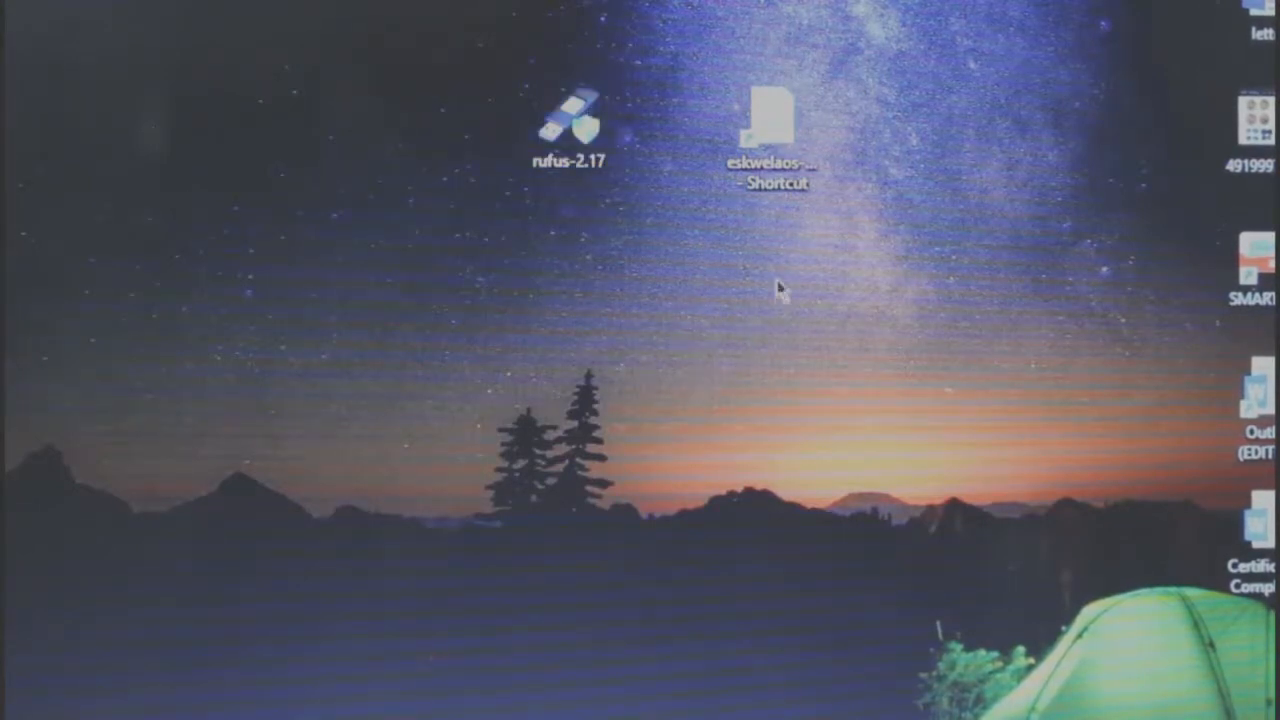
{"action": "left_click", "coordinate": [776, 120]}
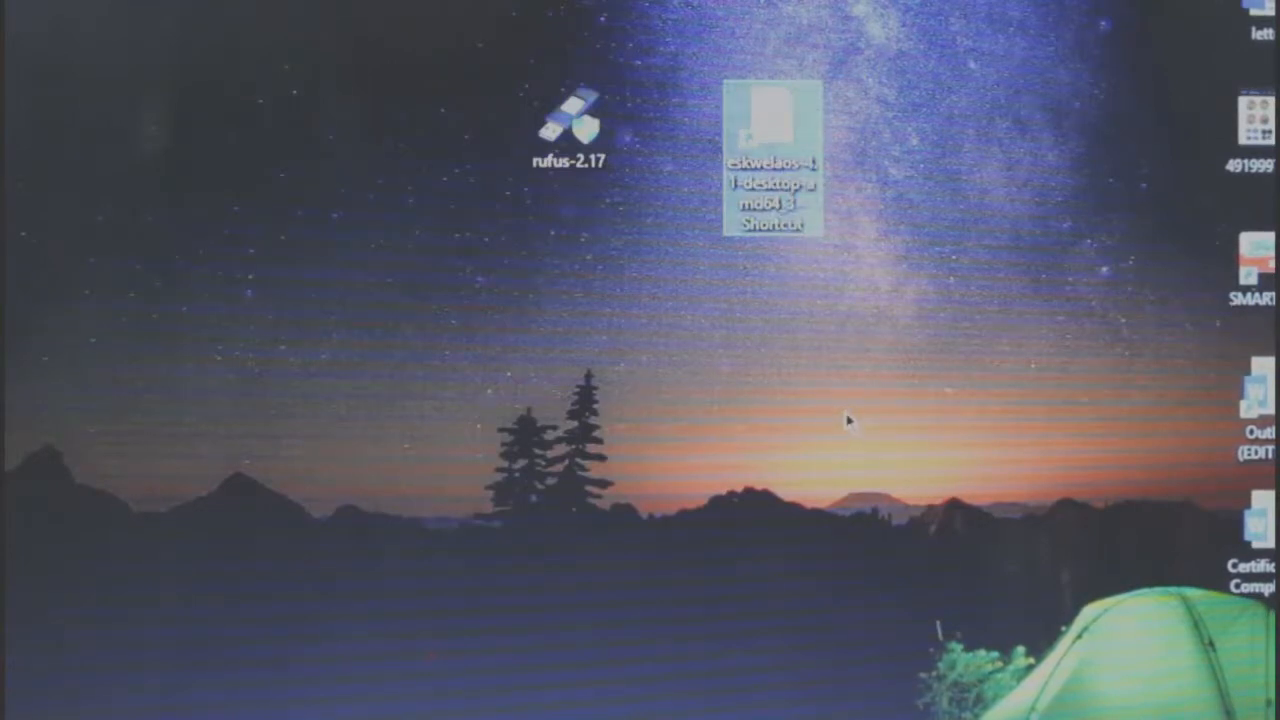
{"action": "mouse_move", "coordinate": [870, 332]}
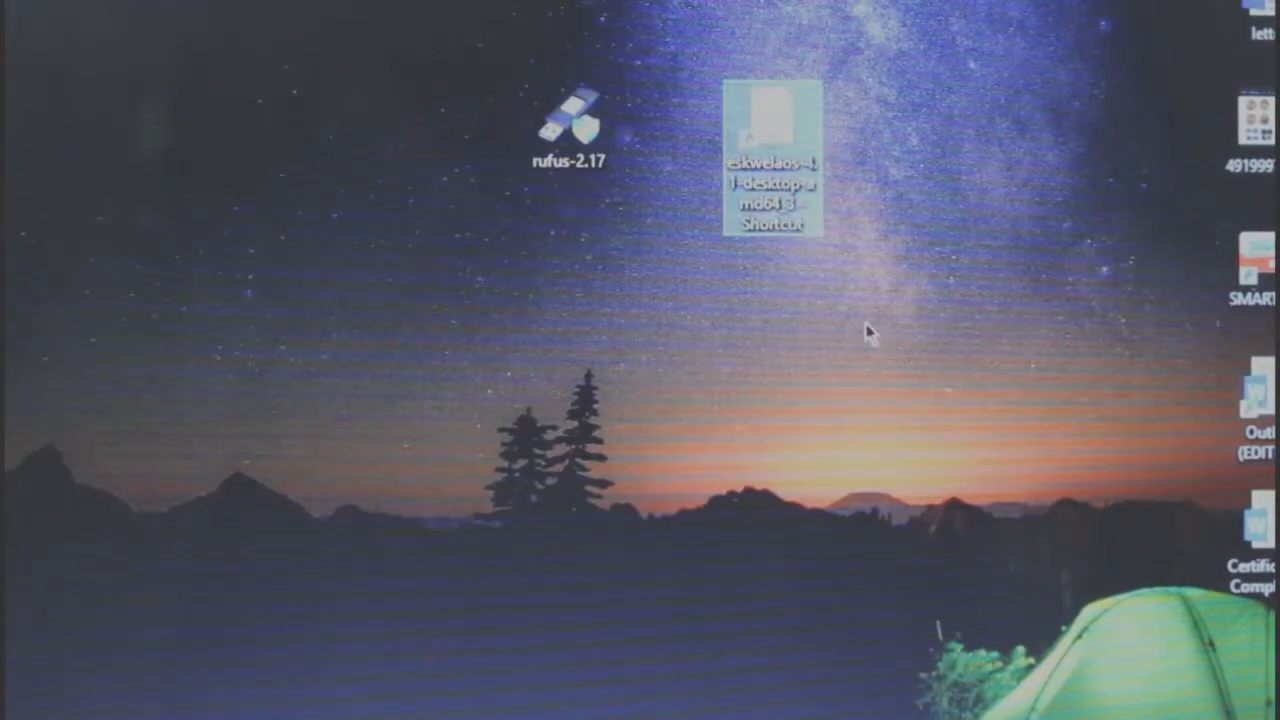
{"action": "mouse_move", "coordinate": [744, 370]}
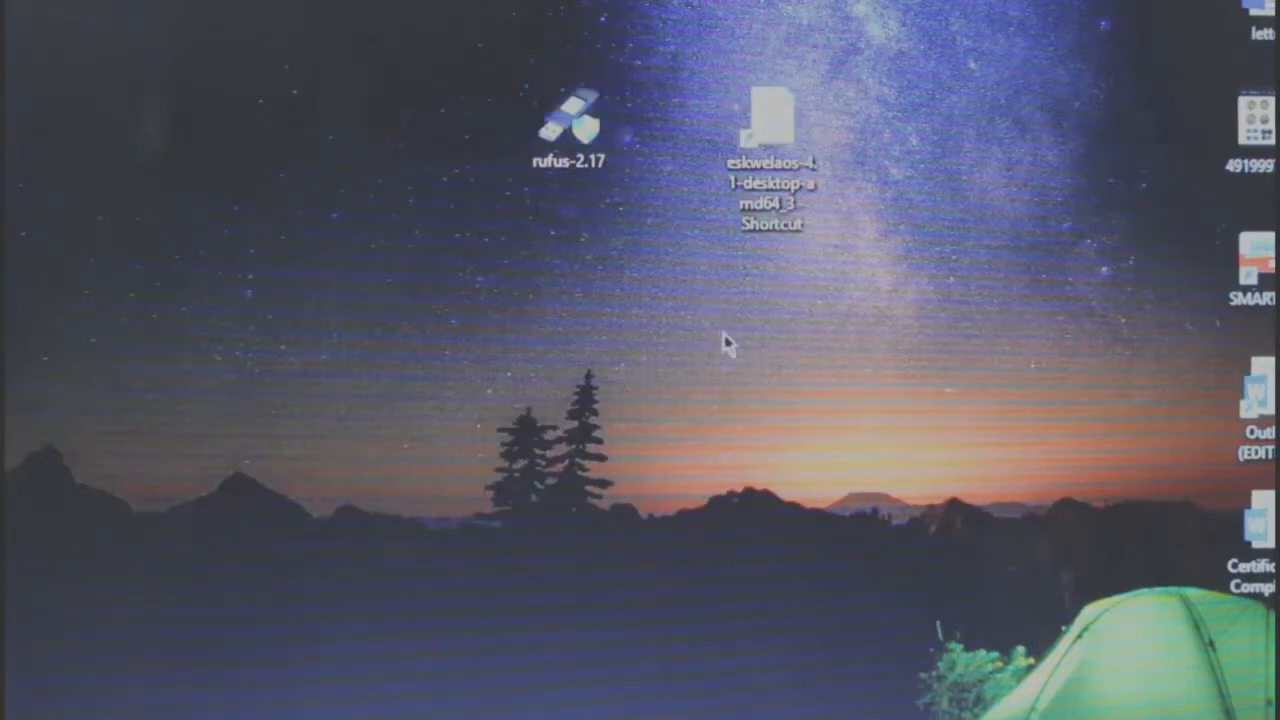
{"action": "left_click", "coordinate": [570, 124]}
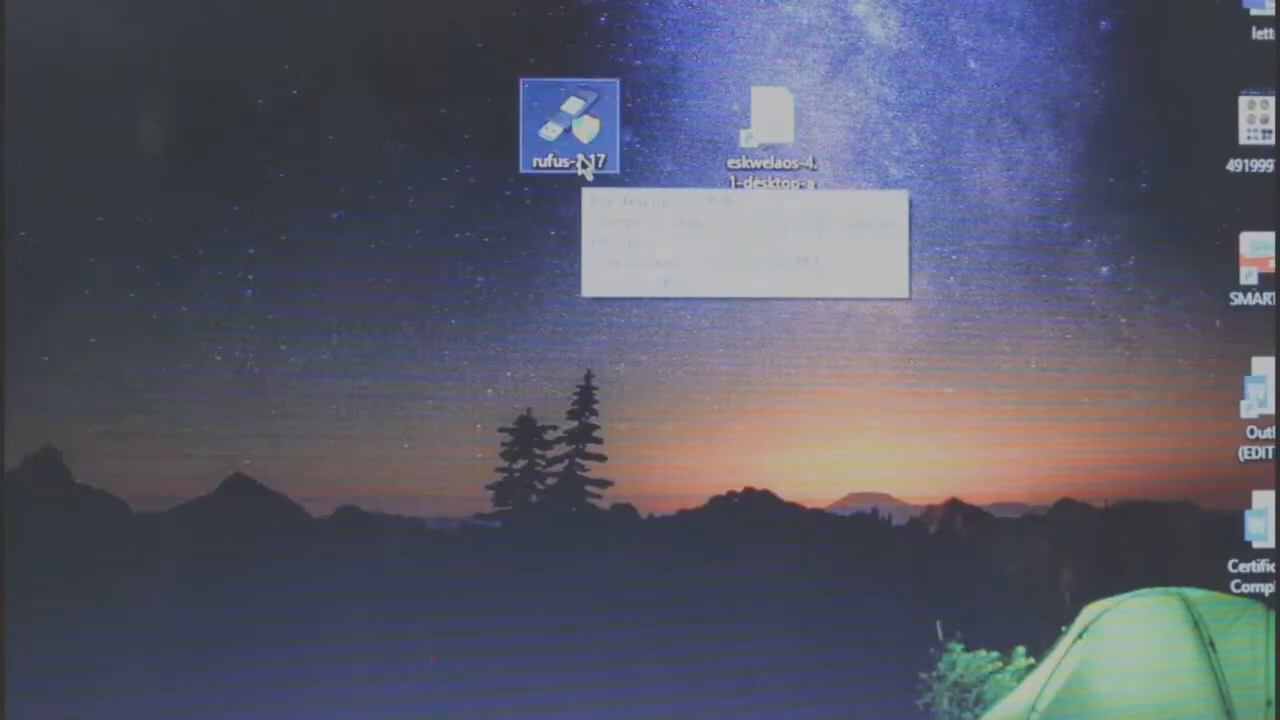
{"action": "double_click", "coordinate": [570, 120]}
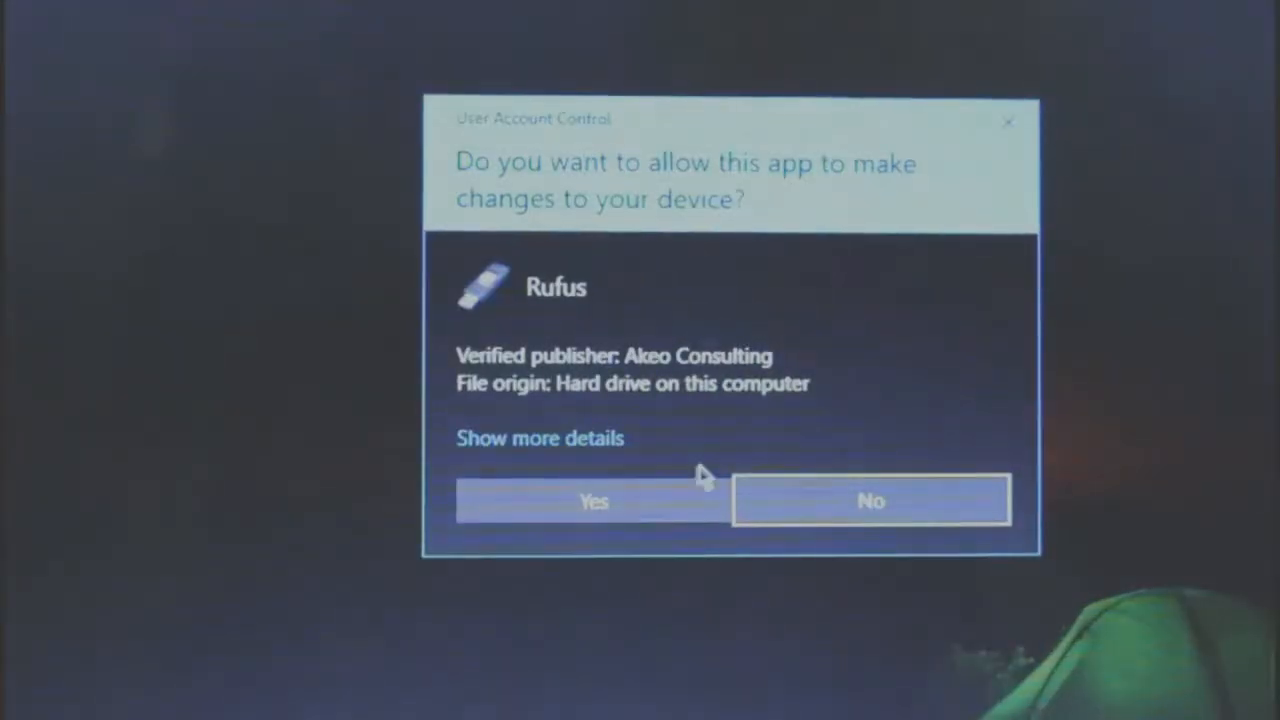
{"action": "left_click", "coordinate": [592, 500]}
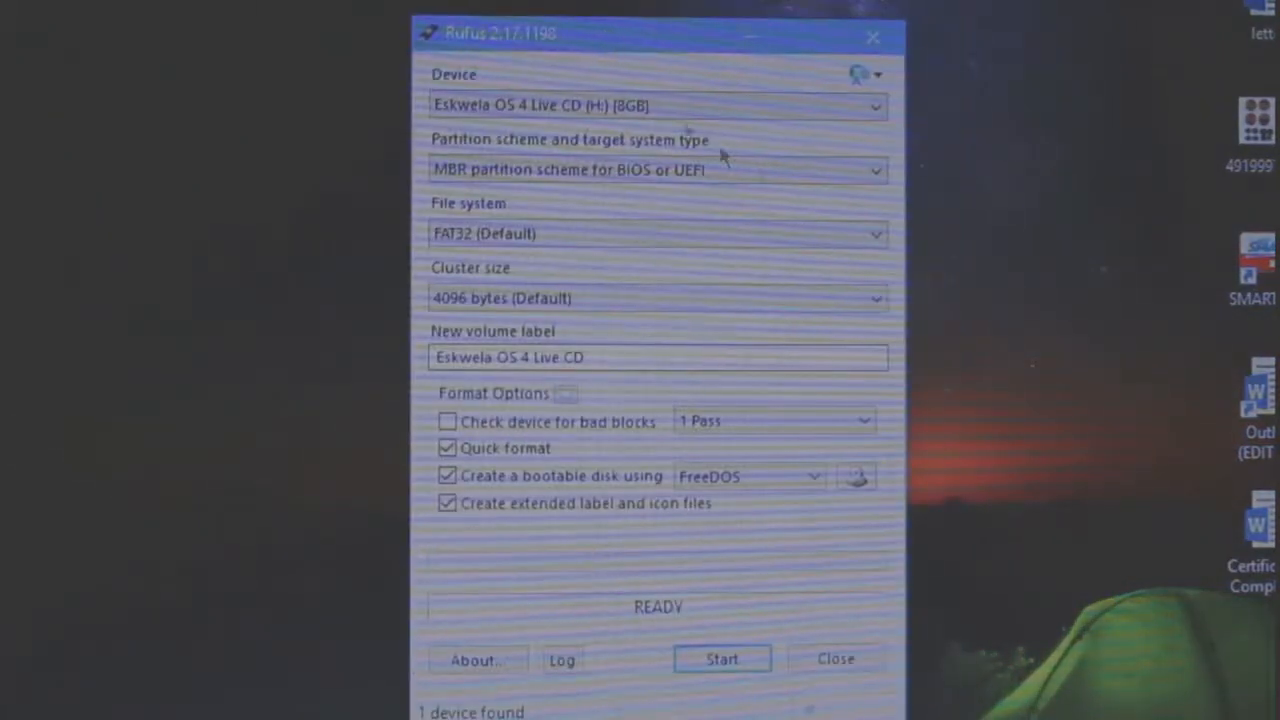
{"action": "mouse_move", "coordinate": [630, 130]}
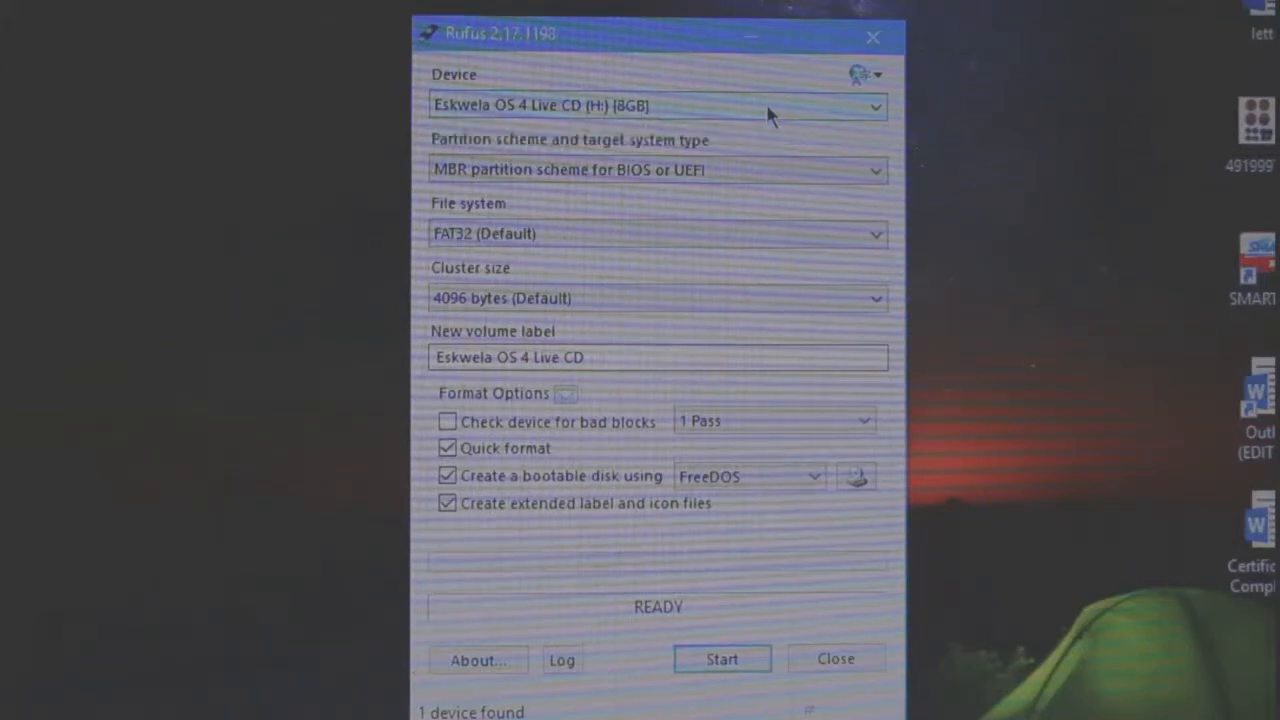
{"action": "left_click", "coordinate": [658, 104]}
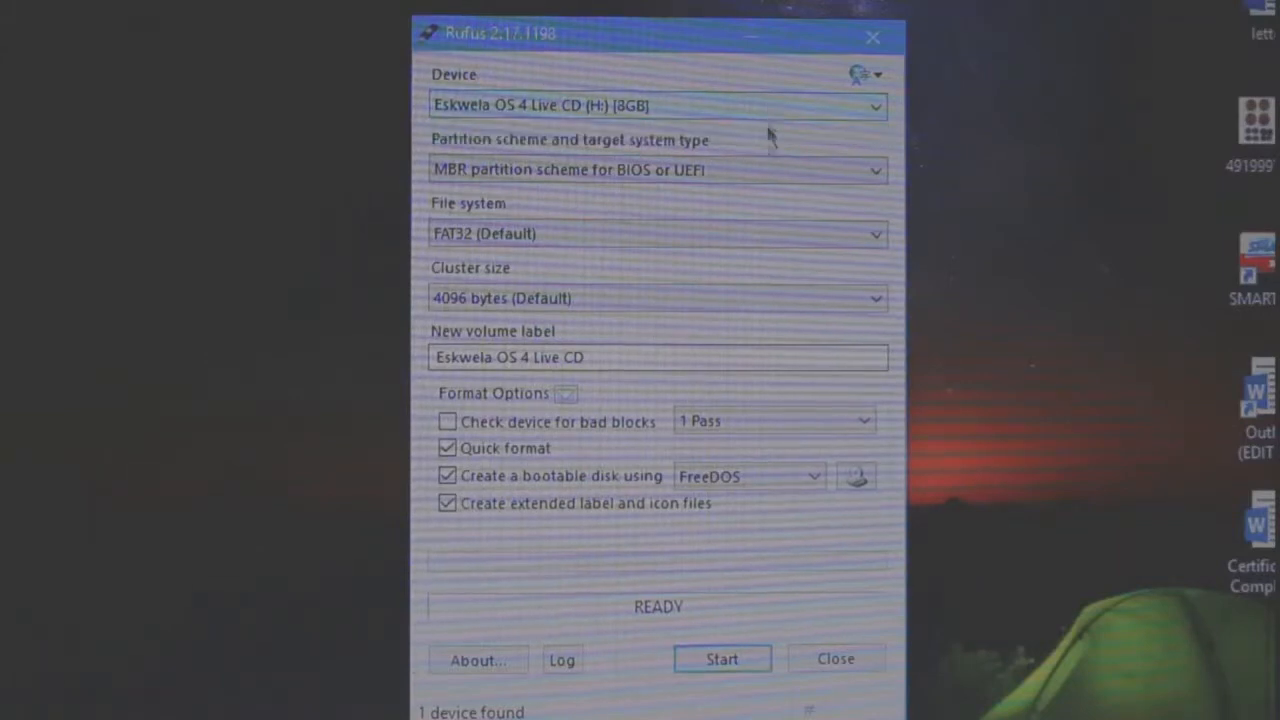
{"action": "mouse_move", "coordinate": [910, 470]}
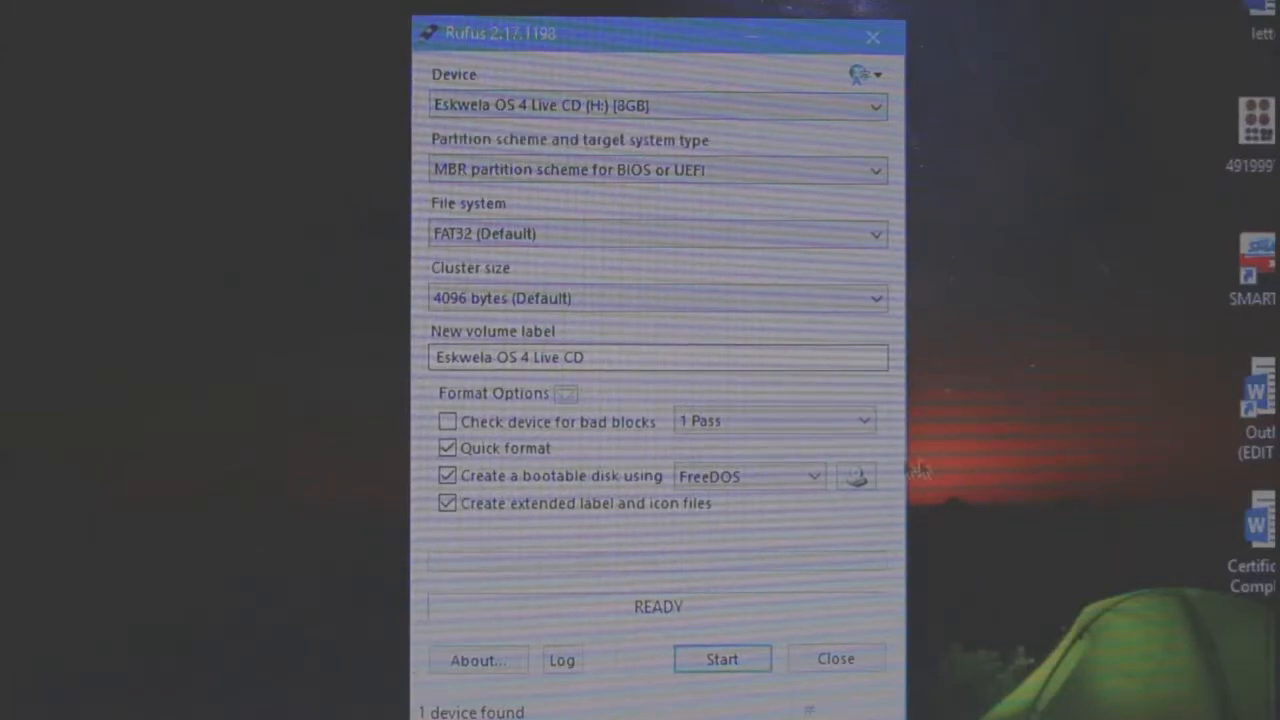
{"action": "mouse_move", "coordinate": [856, 476]}
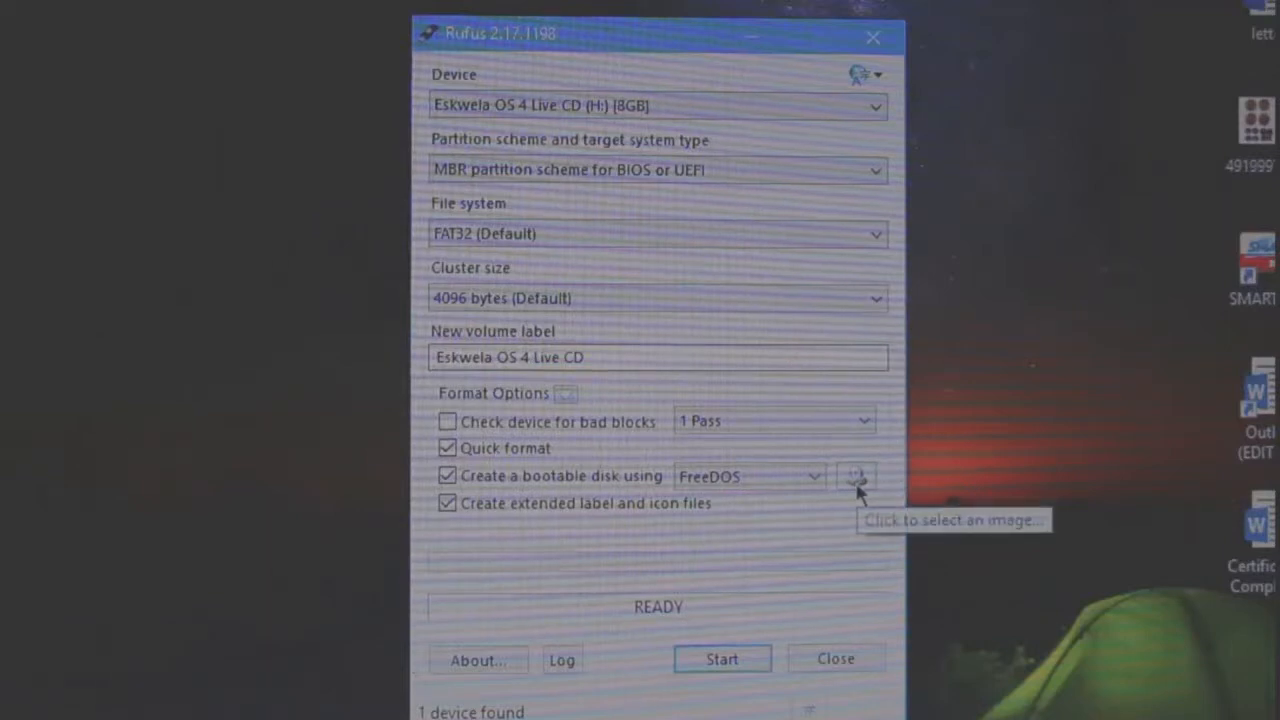
Load the eskwelaos-4.1-desktop-amd64_3 ISO as the boot image source.
{"action": "left_click", "coordinate": [856, 476]}
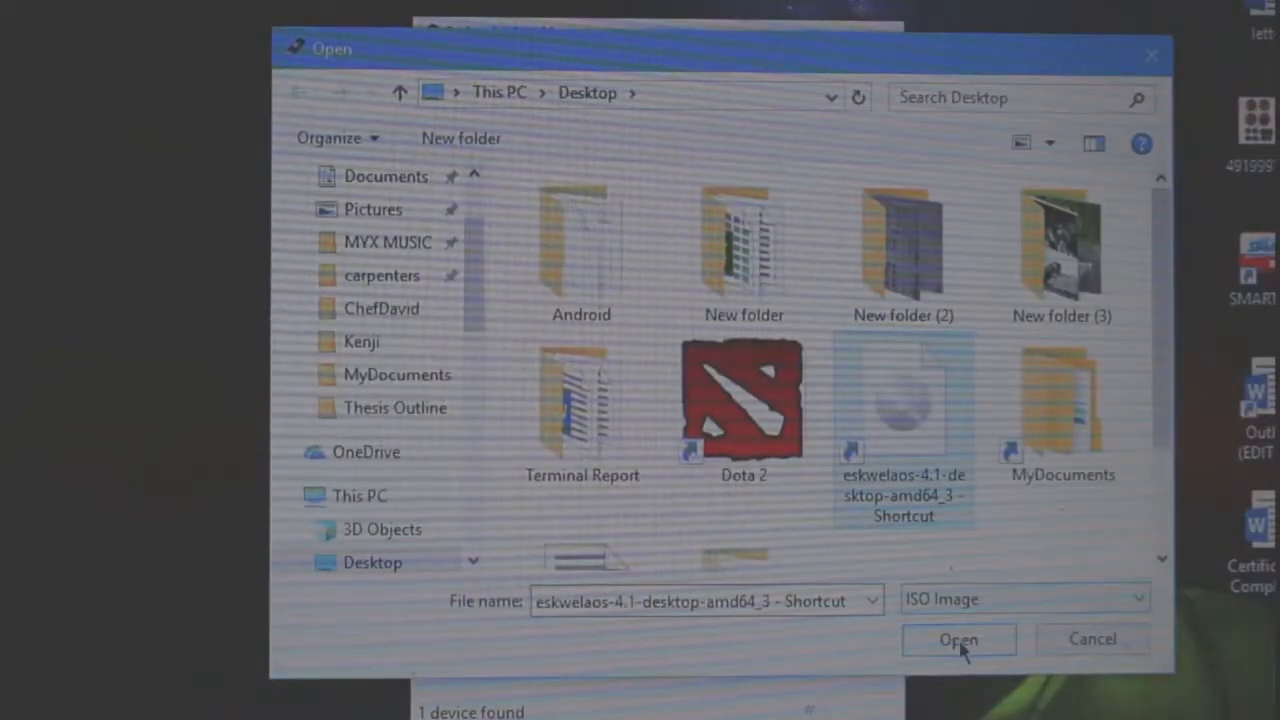
{"action": "left_click", "coordinate": [956, 640]}
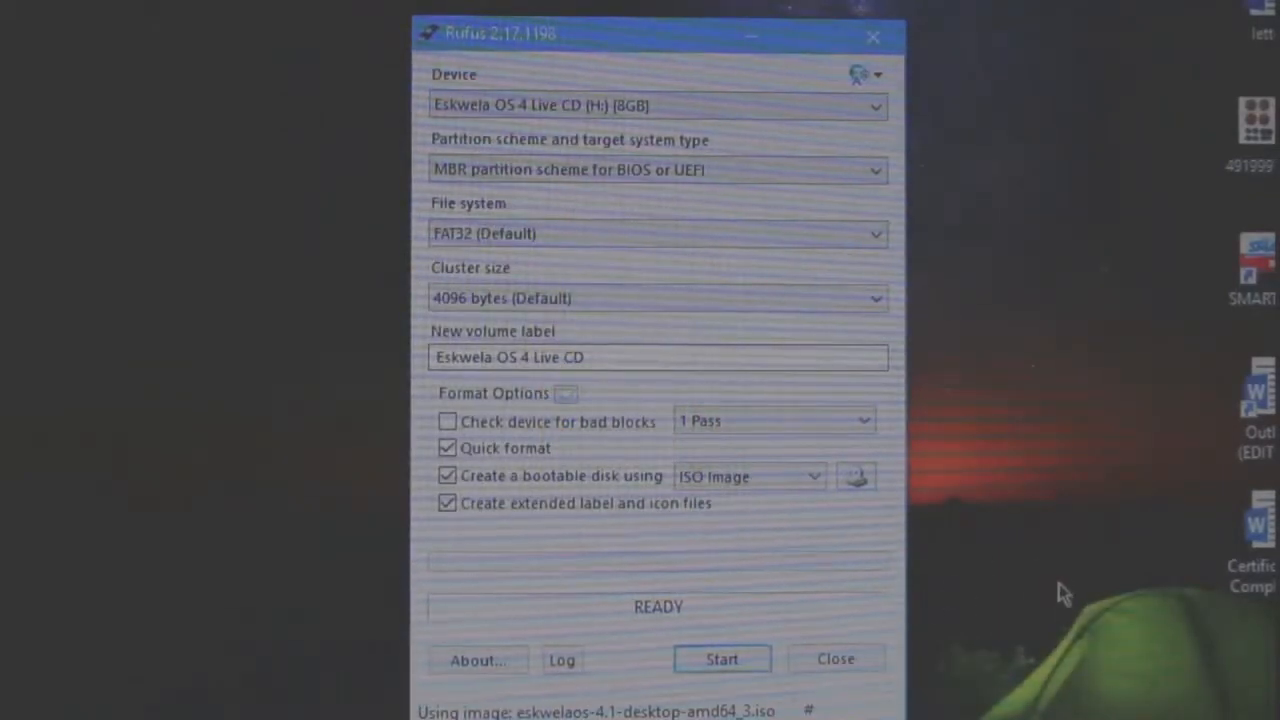
{"action": "mouse_move", "coordinate": [1048, 486]}
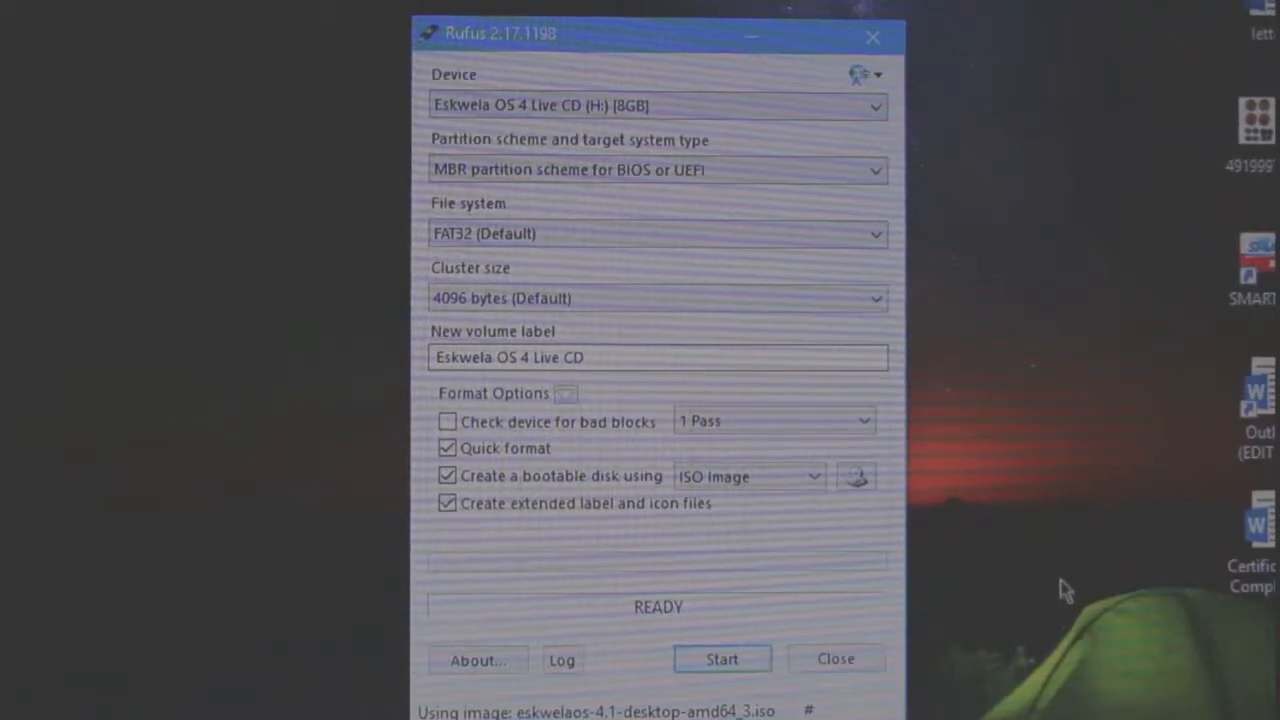
{"action": "mouse_move", "coordinate": [960, 628]}
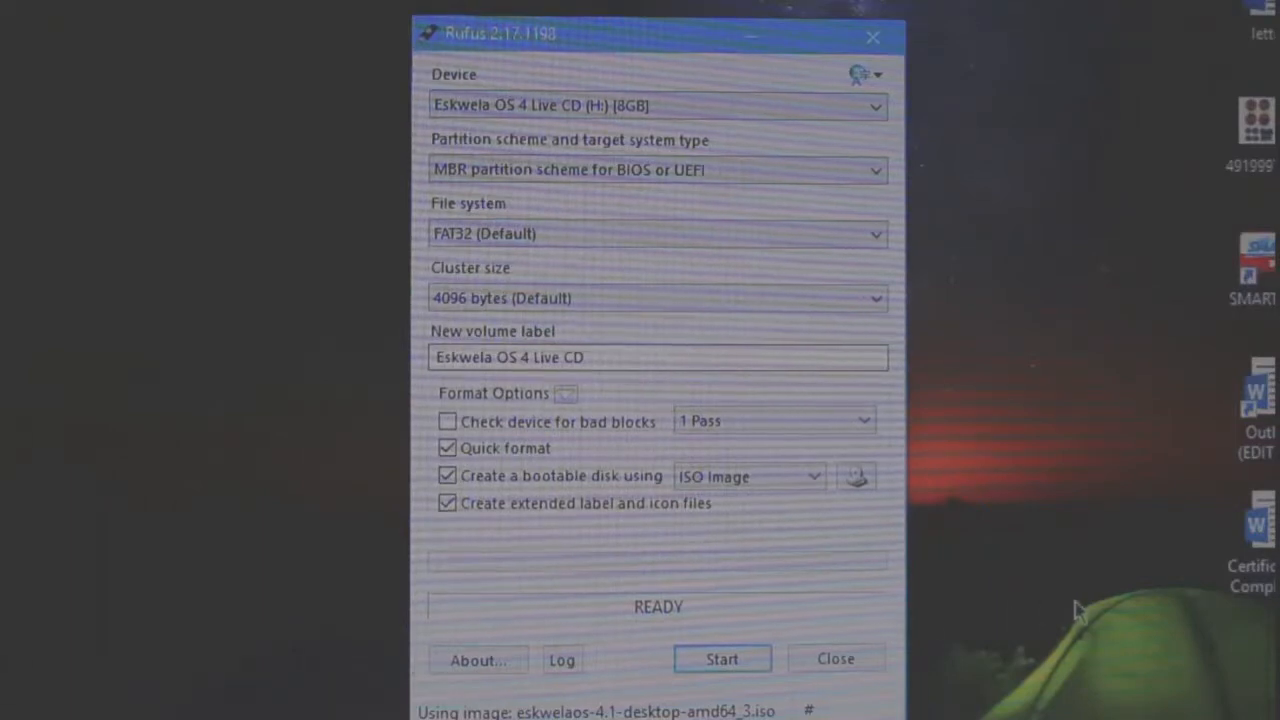
{"action": "mouse_move", "coordinate": [750, 676]}
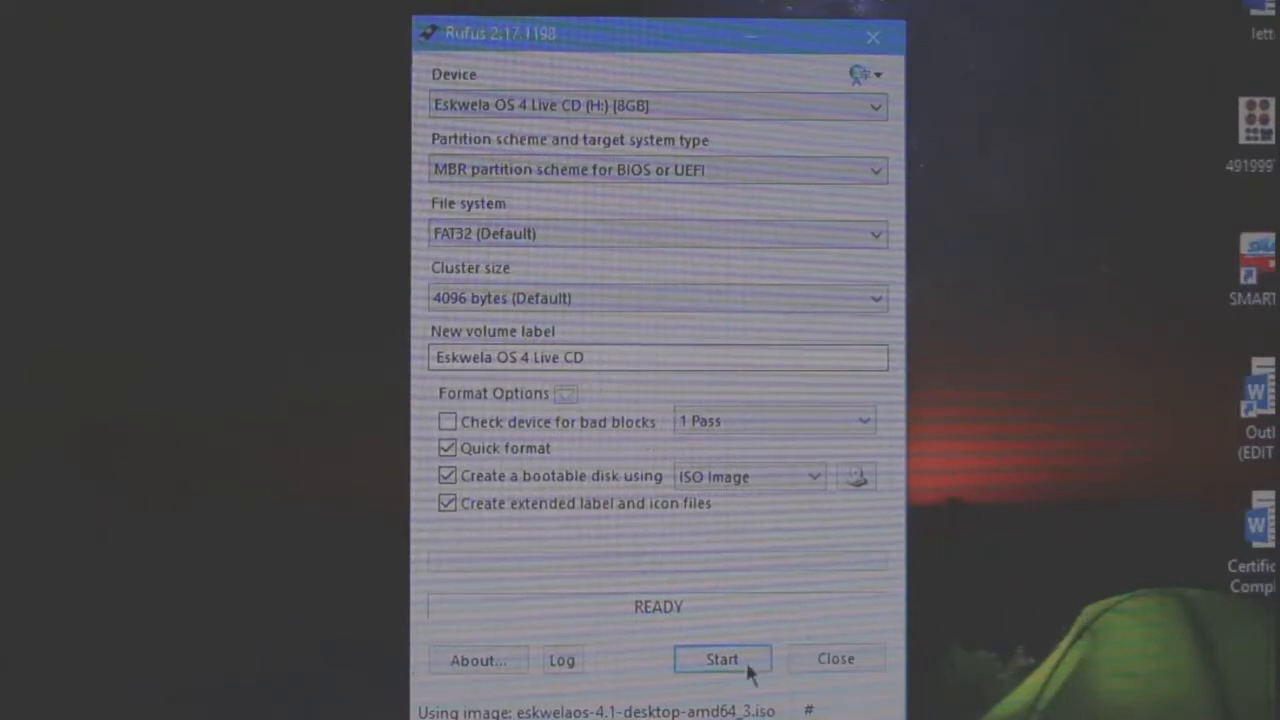
Start the write, allow the Syslinux download, and keep ISO Image mode.
{"action": "left_click", "coordinate": [722, 660]}
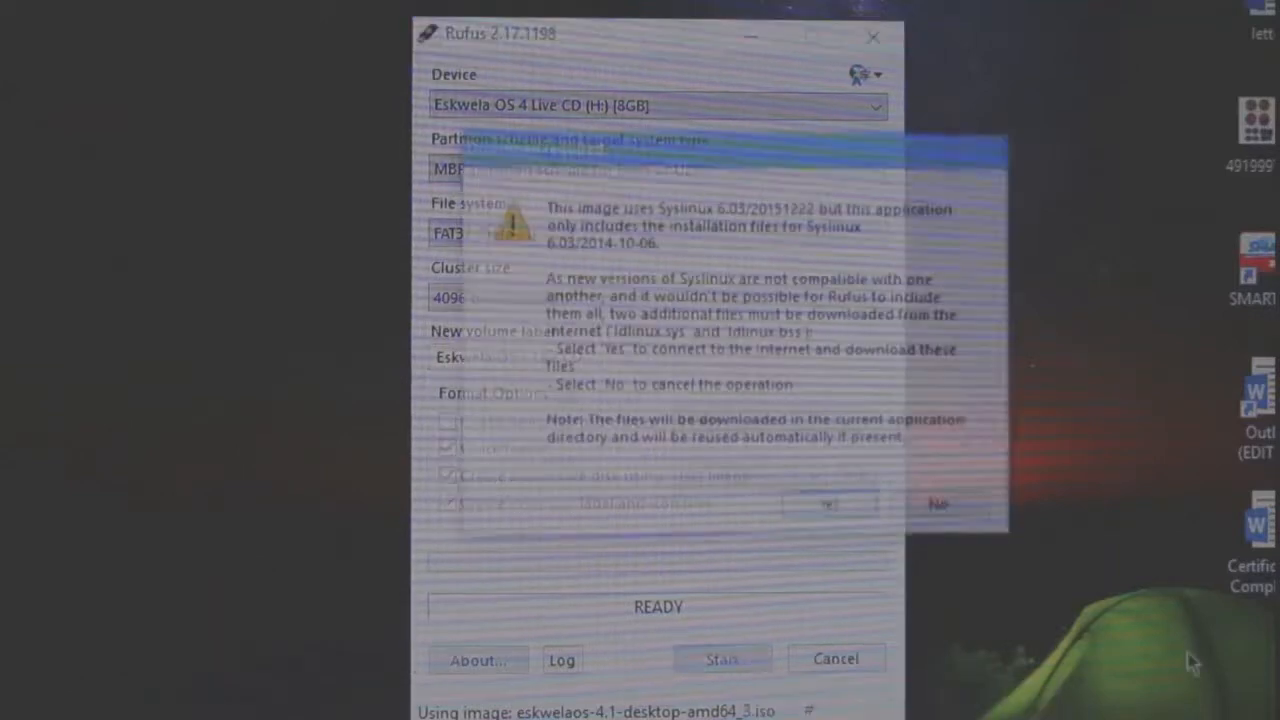
{"action": "left_click", "coordinate": [828, 504]}
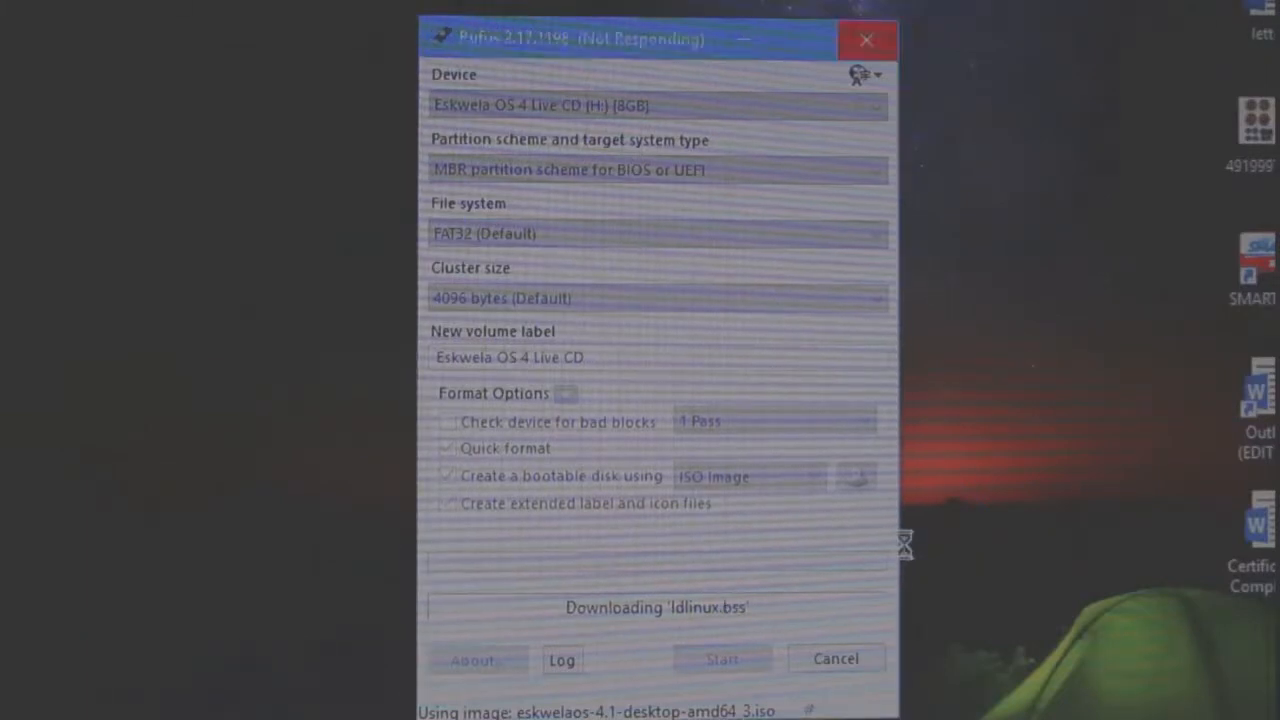
{"action": "mouse_move", "coordinate": [1030, 500]}
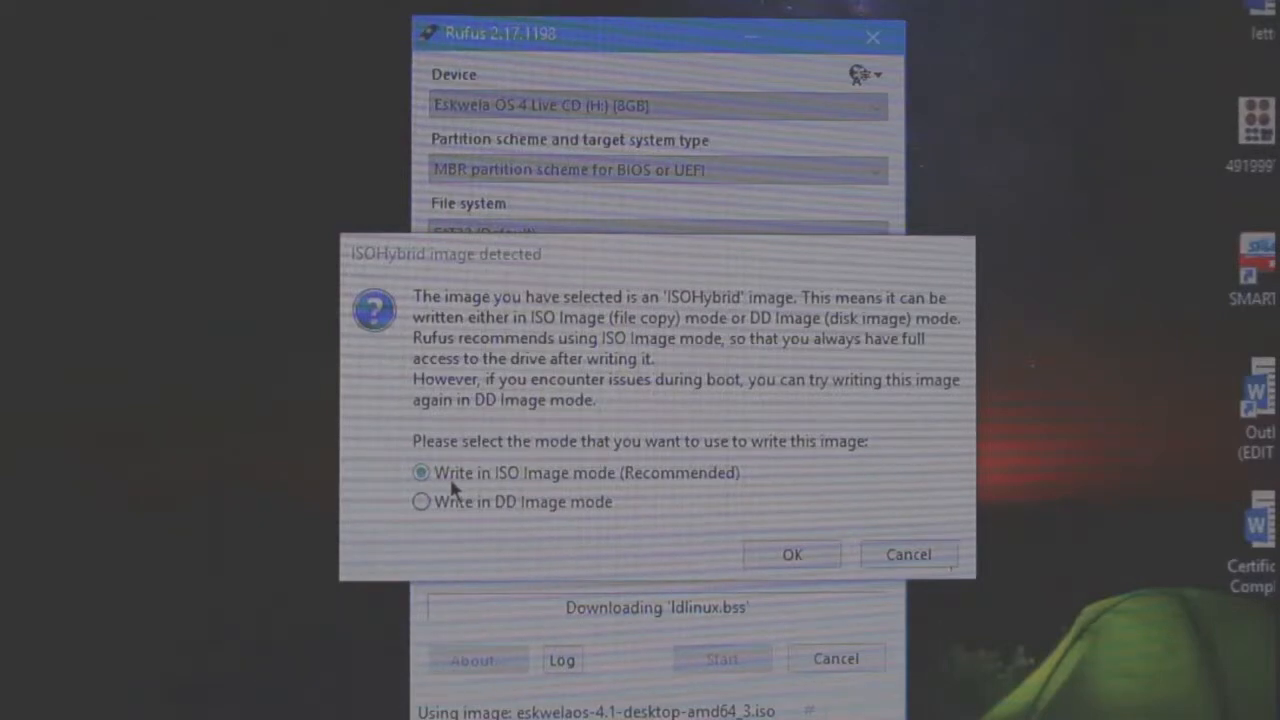
{"action": "mouse_move", "coordinate": [778, 536]}
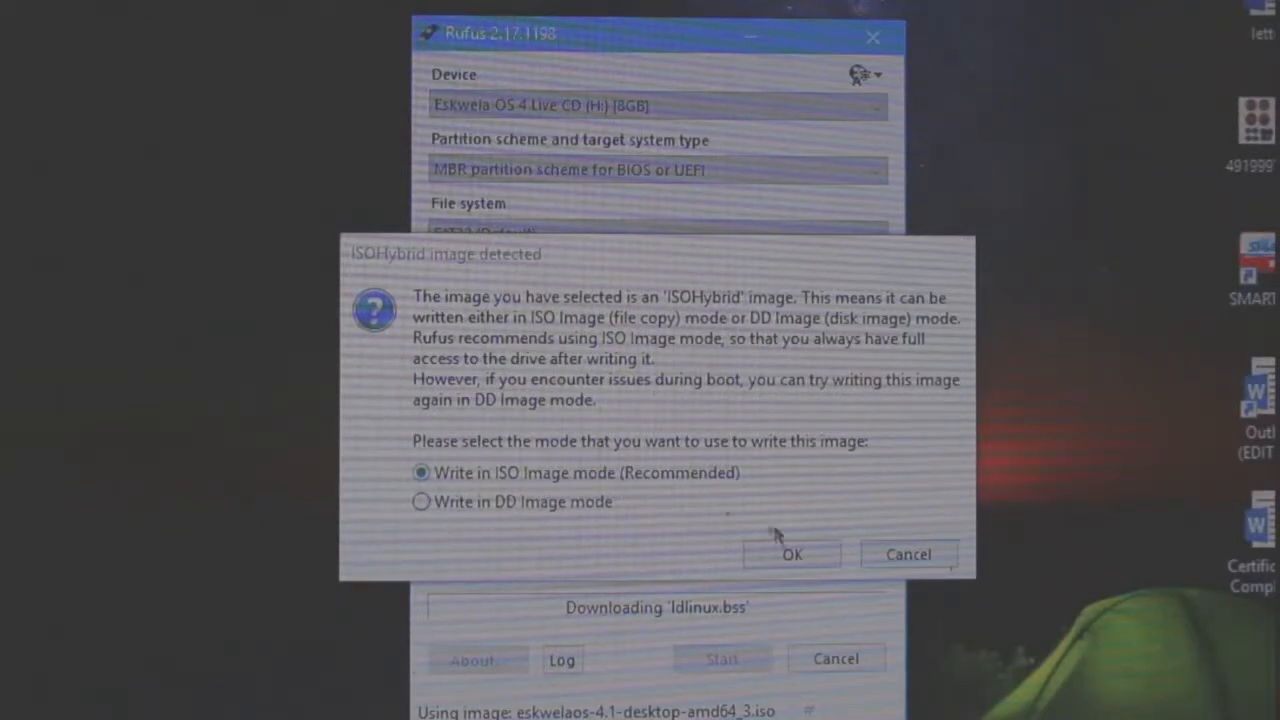
{"action": "left_click", "coordinate": [792, 554]}
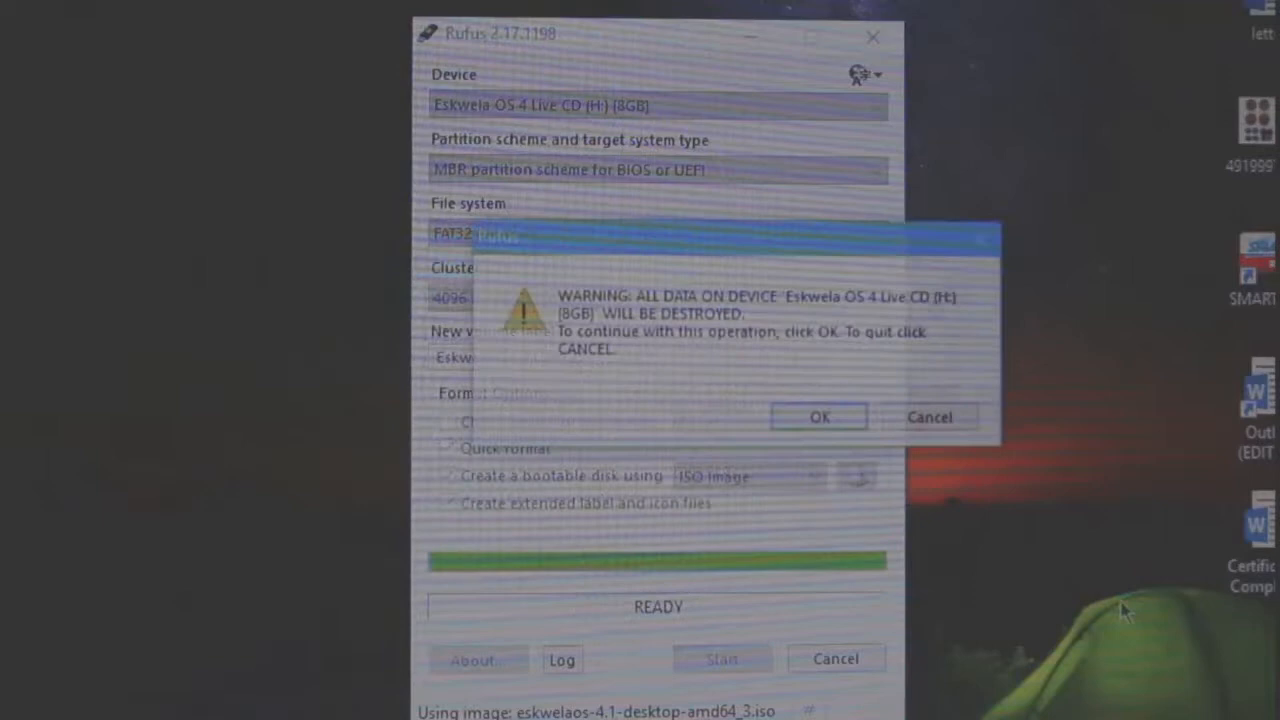
{"action": "mouse_move", "coordinate": [800, 436]}
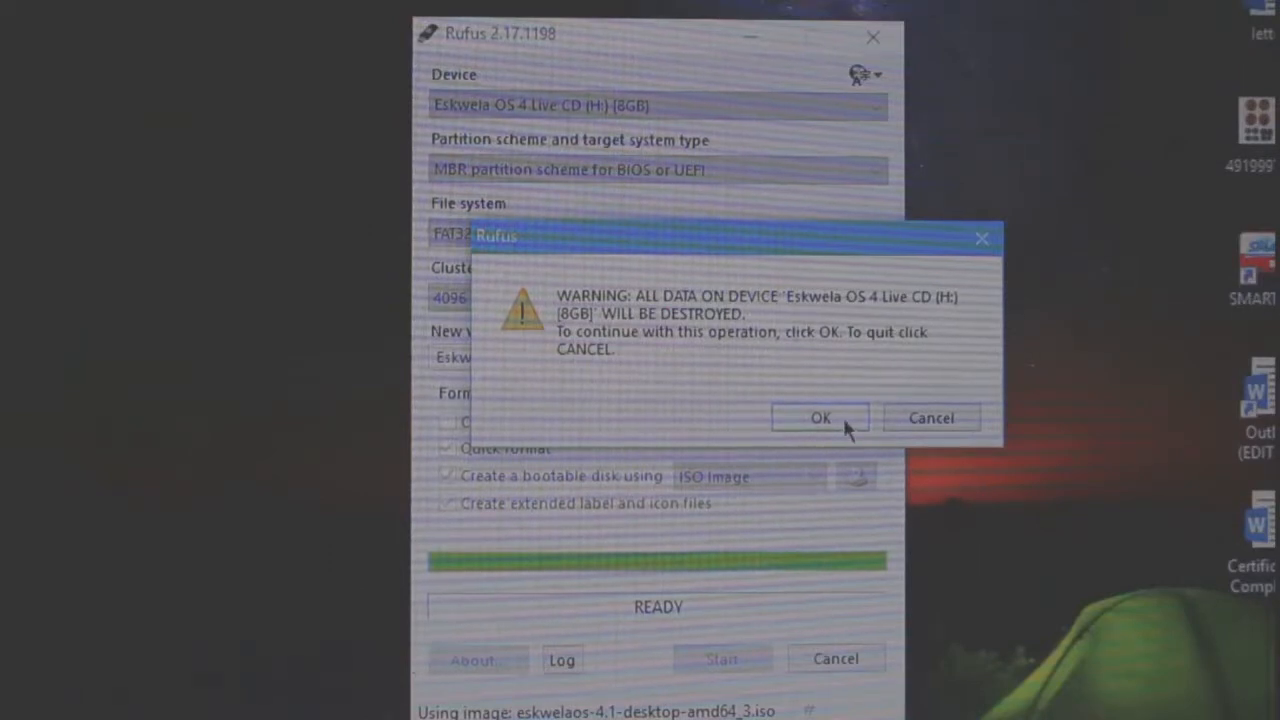
{"action": "mouse_move", "coordinate": [1004, 482]}
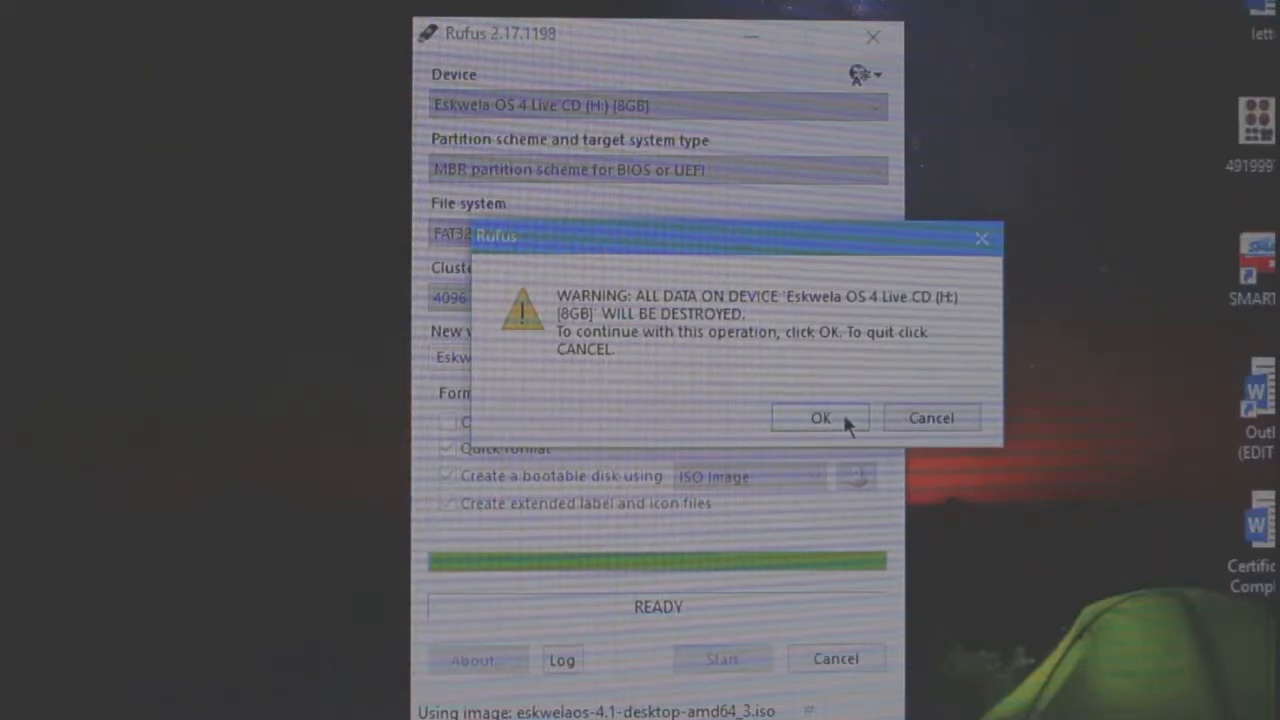
Accept the data-loss warning so Rufus begins erasing and writing the drive.
{"action": "left_click", "coordinate": [820, 418]}
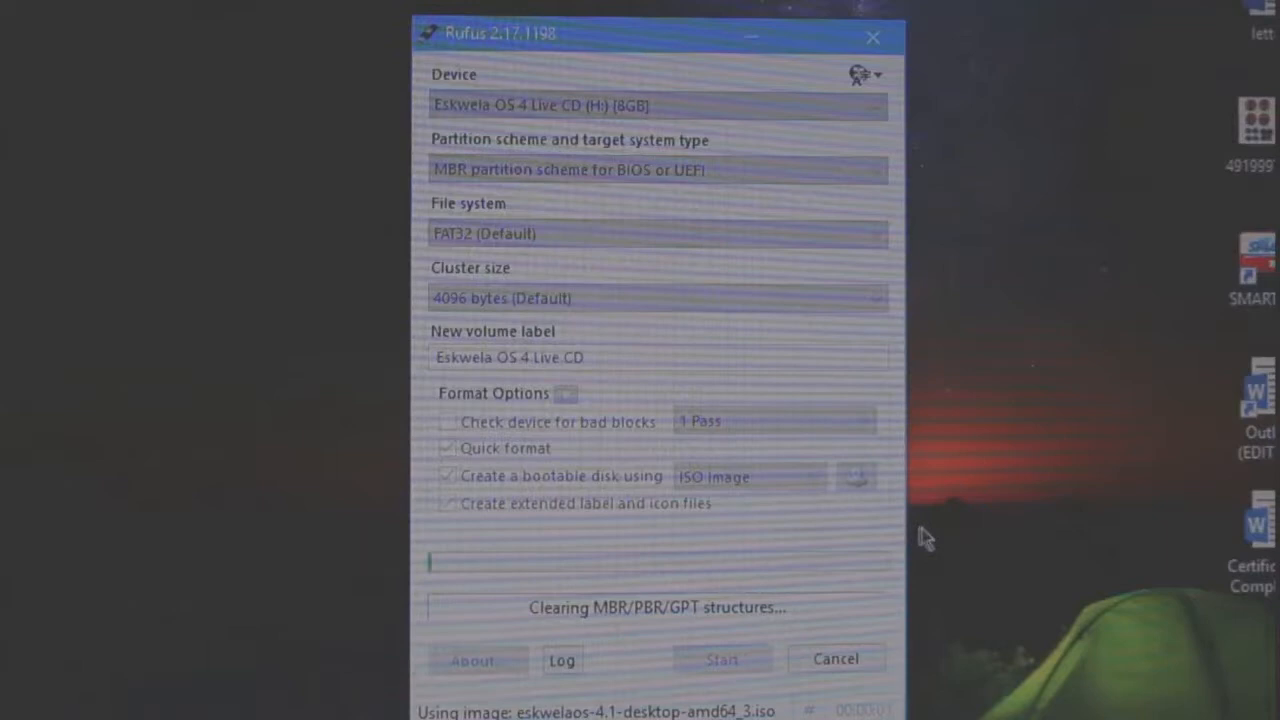
{"action": "mouse_move", "coordinate": [1082, 308]}
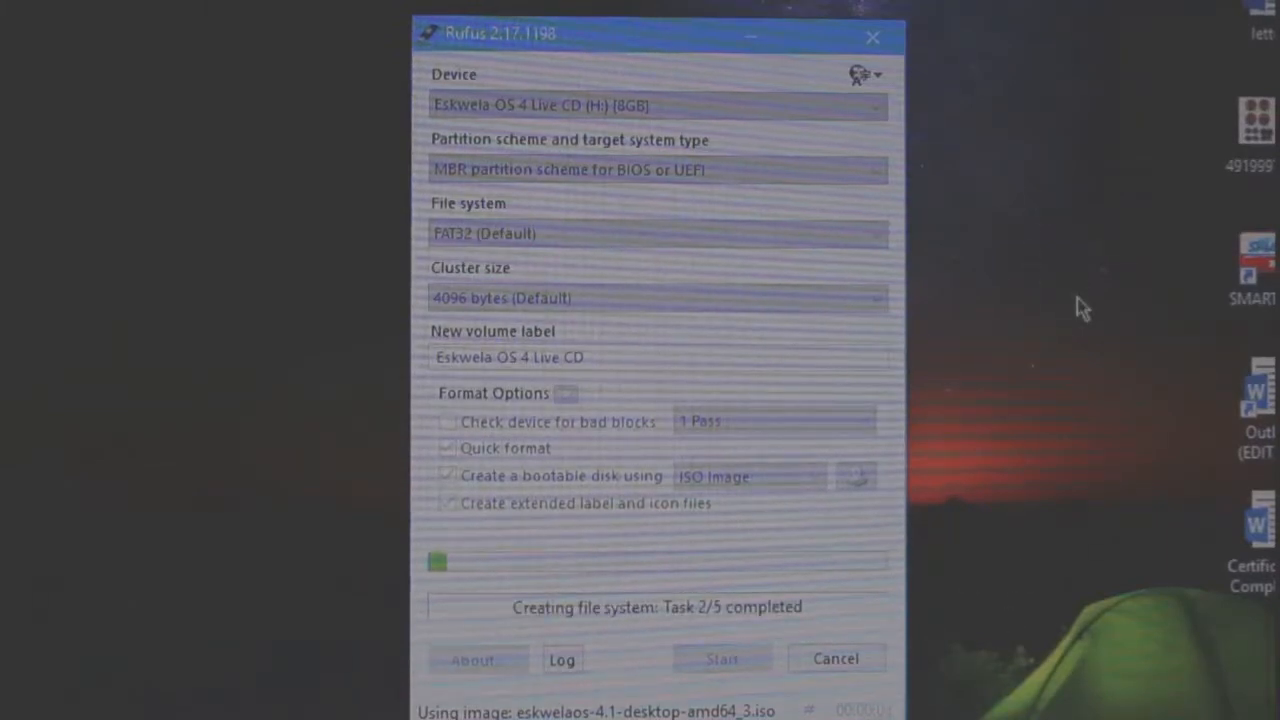
{"action": "mouse_move", "coordinate": [1008, 148]}
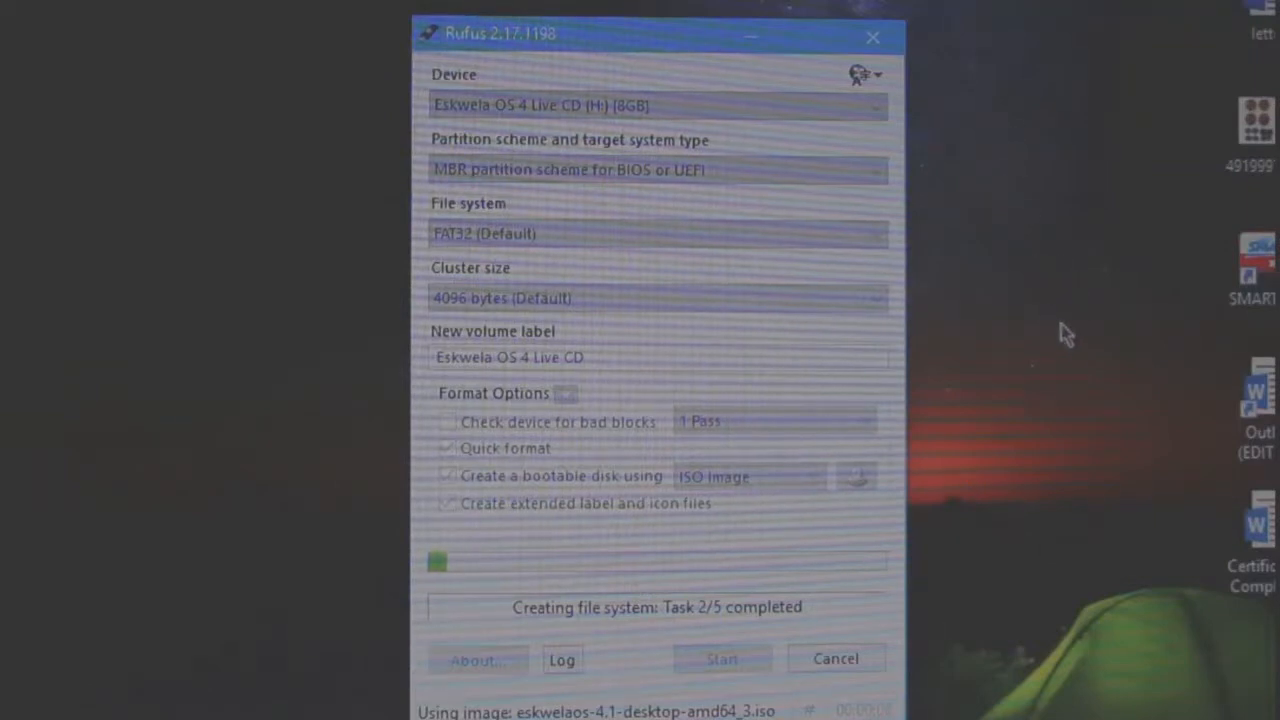
{"action": "mouse_move", "coordinate": [1068, 262]}
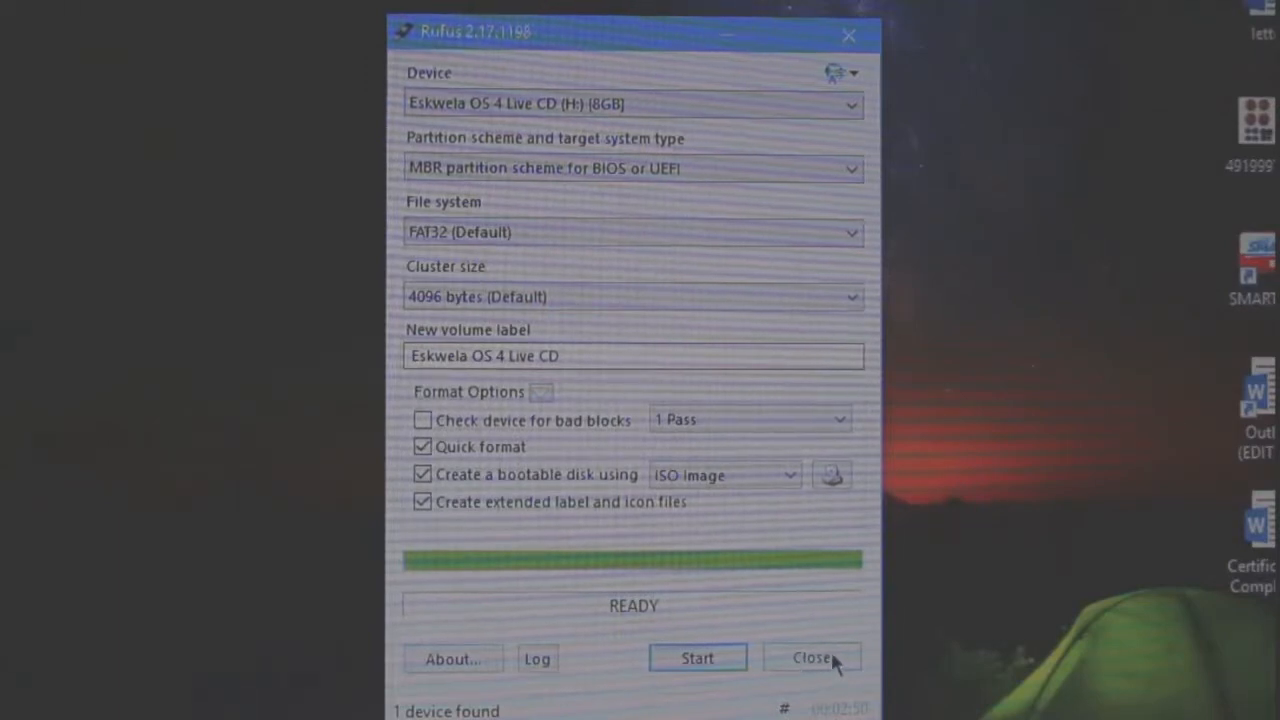
Close Rufus and restart Windows 10 from the Start menu's Power options.
{"action": "left_click", "coordinate": [812, 658]}
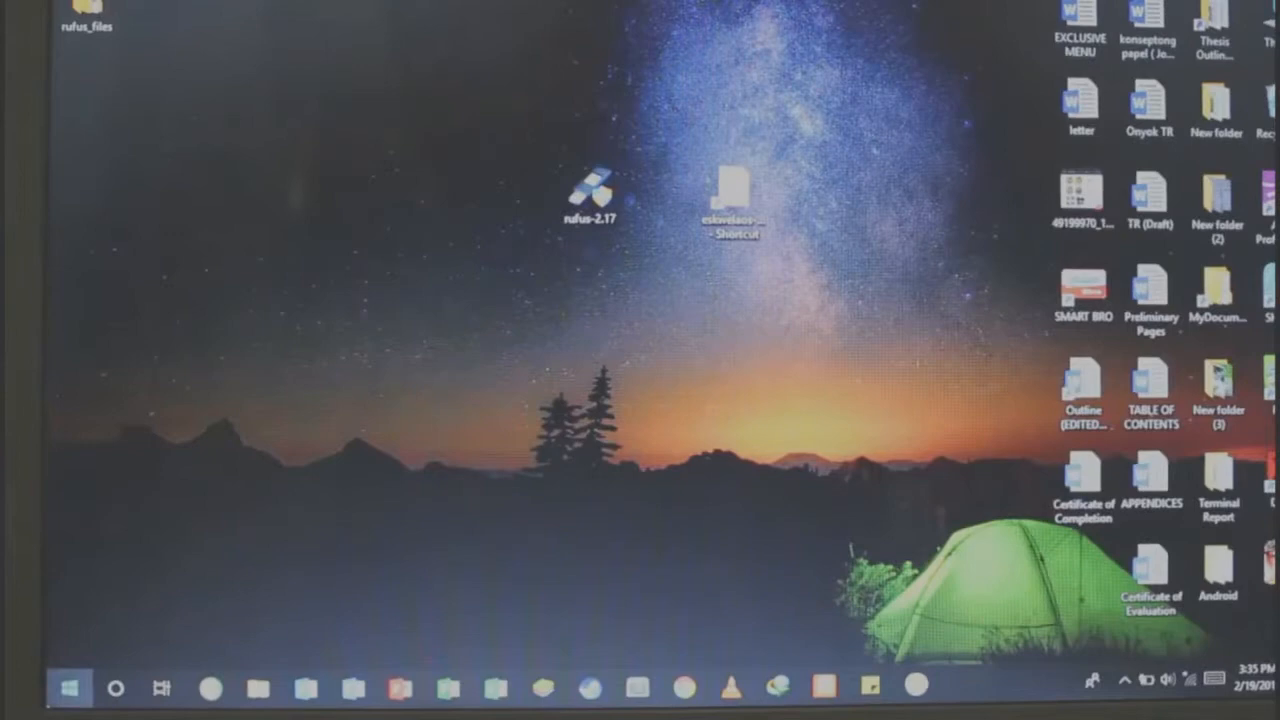
{"action": "left_click", "coordinate": [68, 688]}
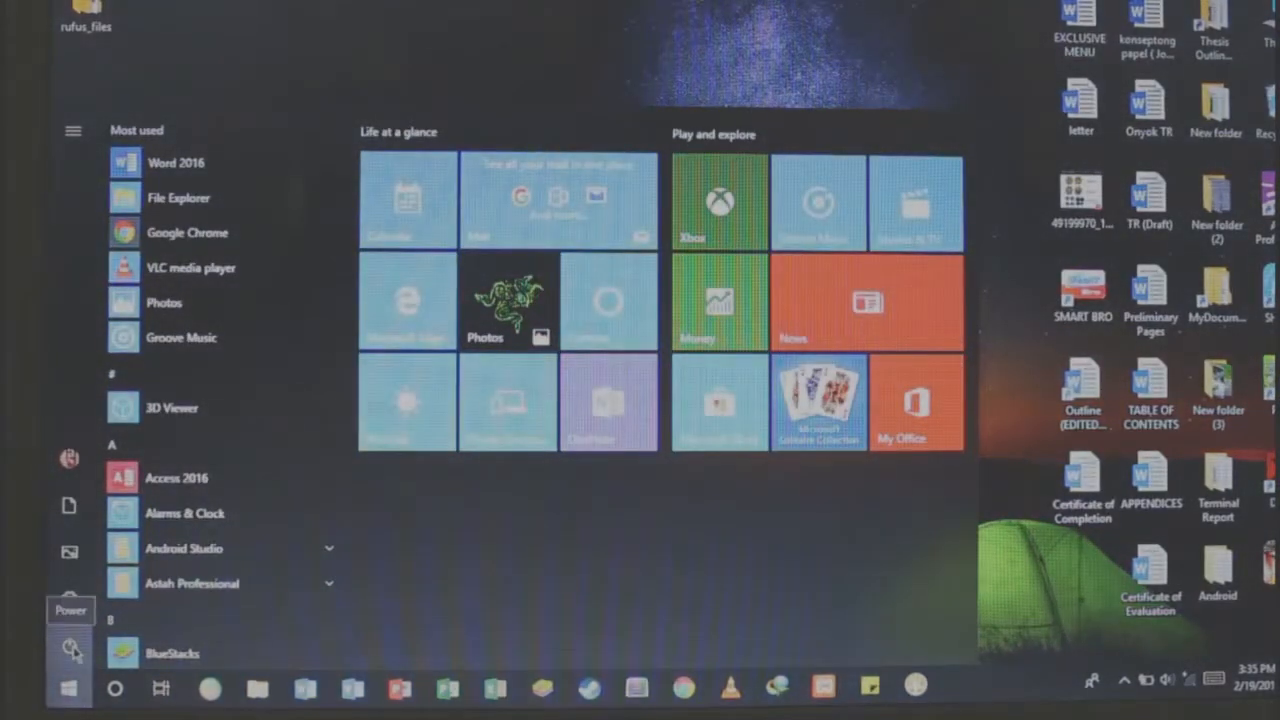
{"action": "left_click", "coordinate": [70, 652]}
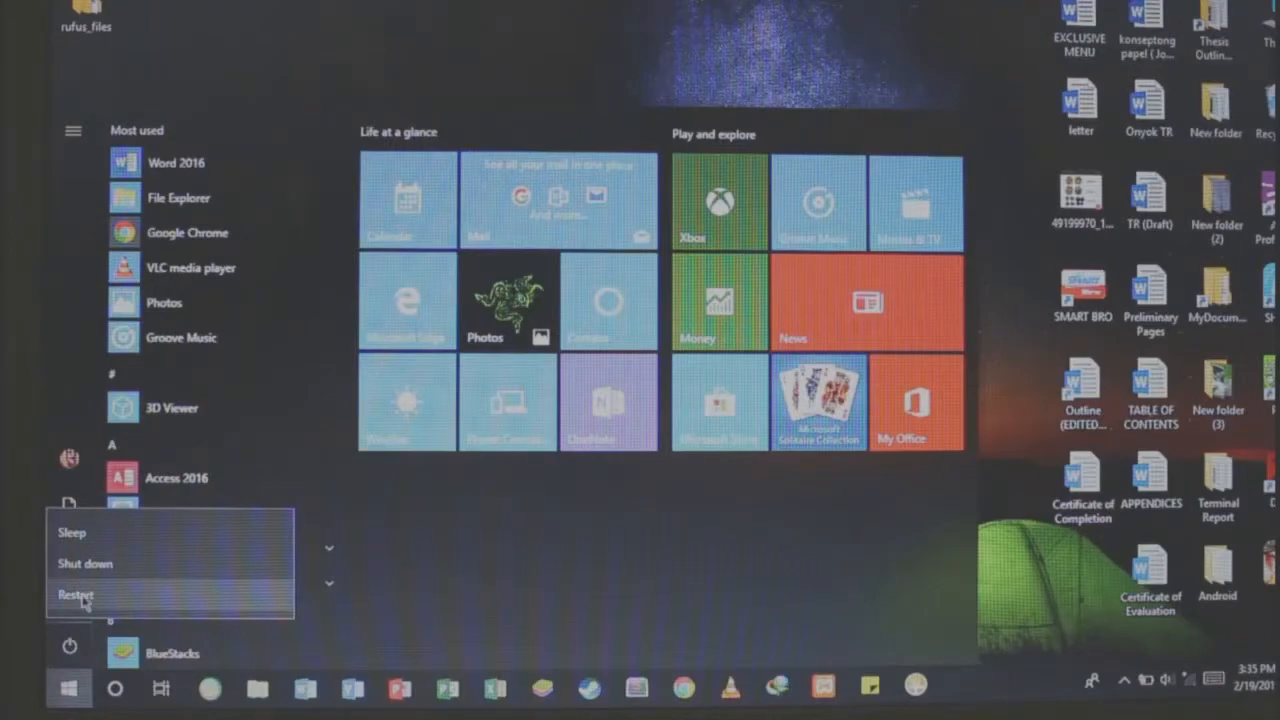
{"action": "left_click", "coordinate": [76, 596]}
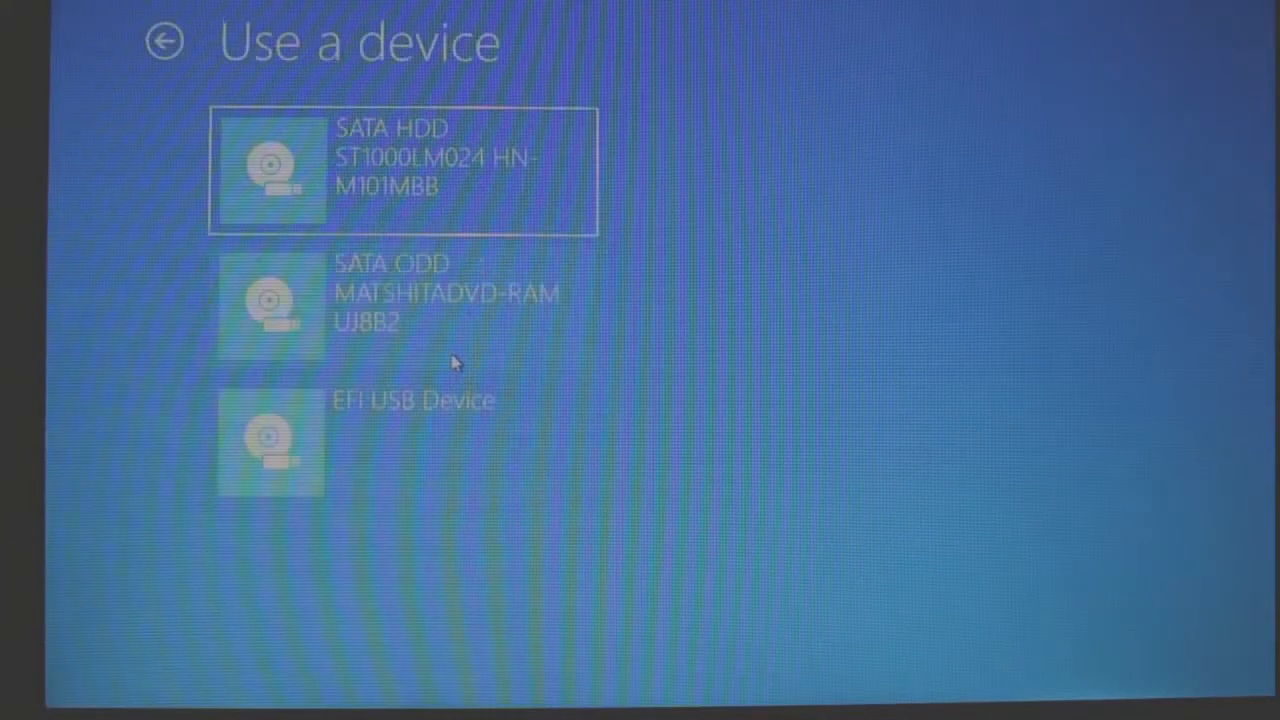
{"action": "mouse_move", "coordinate": [484, 432]}
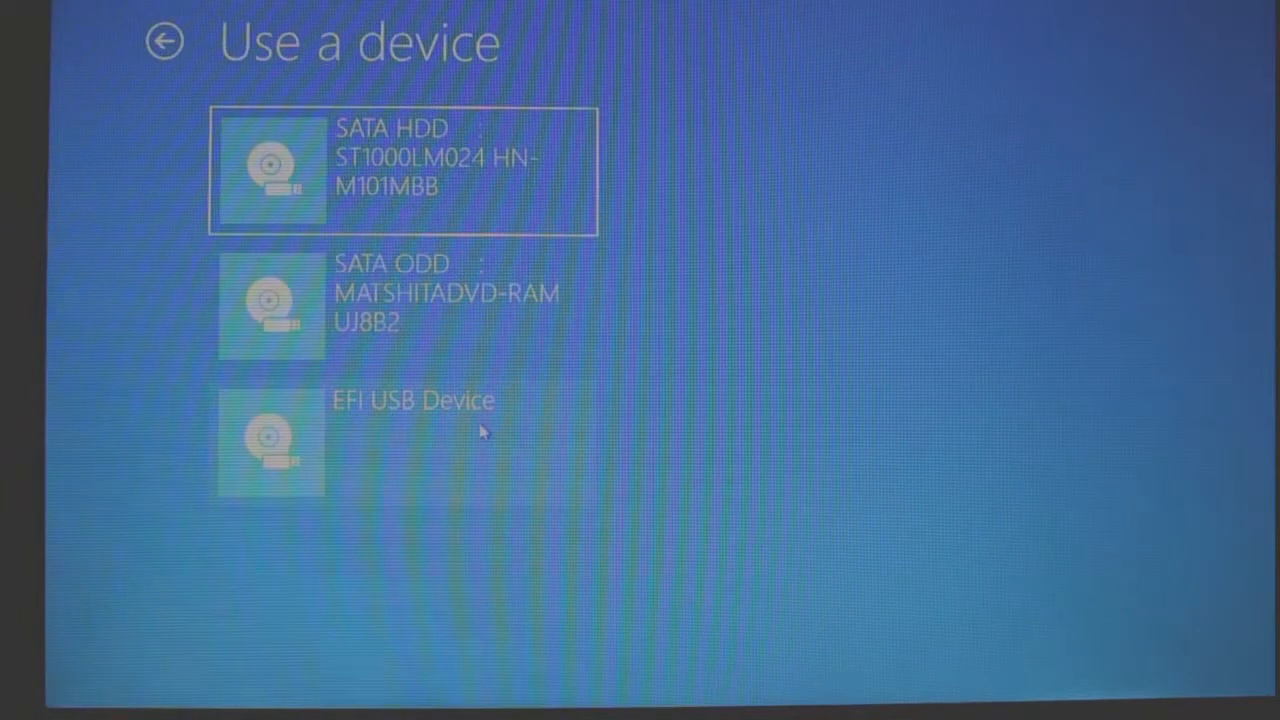
{"action": "mouse_move", "coordinate": [464, 438]}
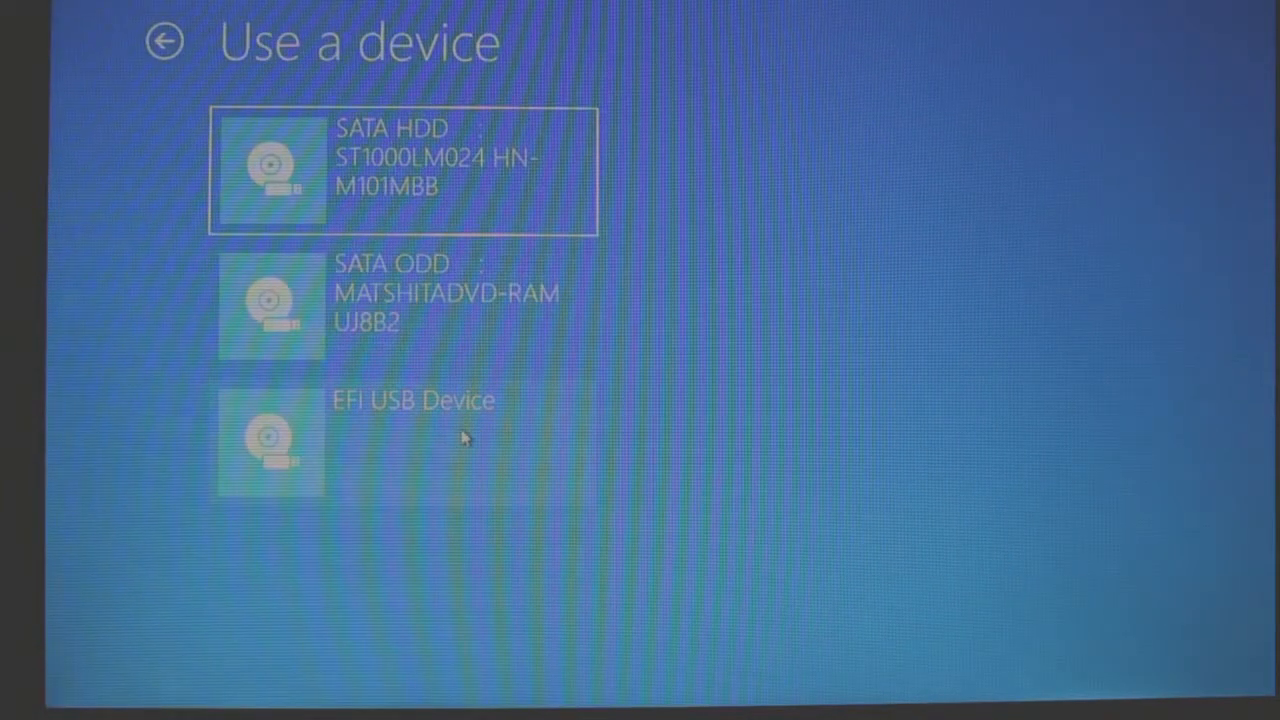